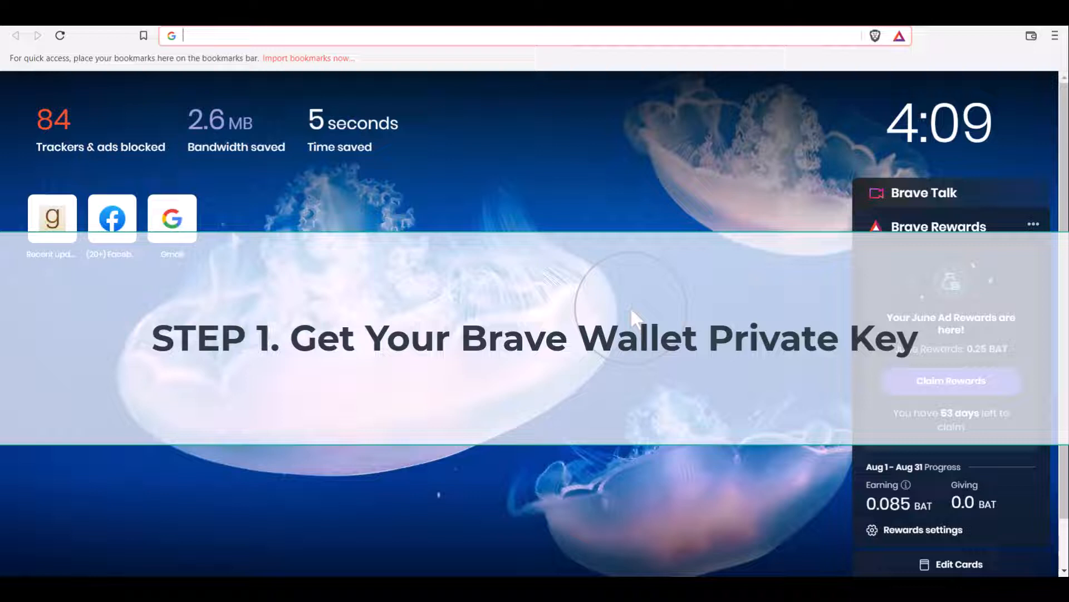
Open Brave Wallet from the browser's hamburger menu.
click(1057, 36)
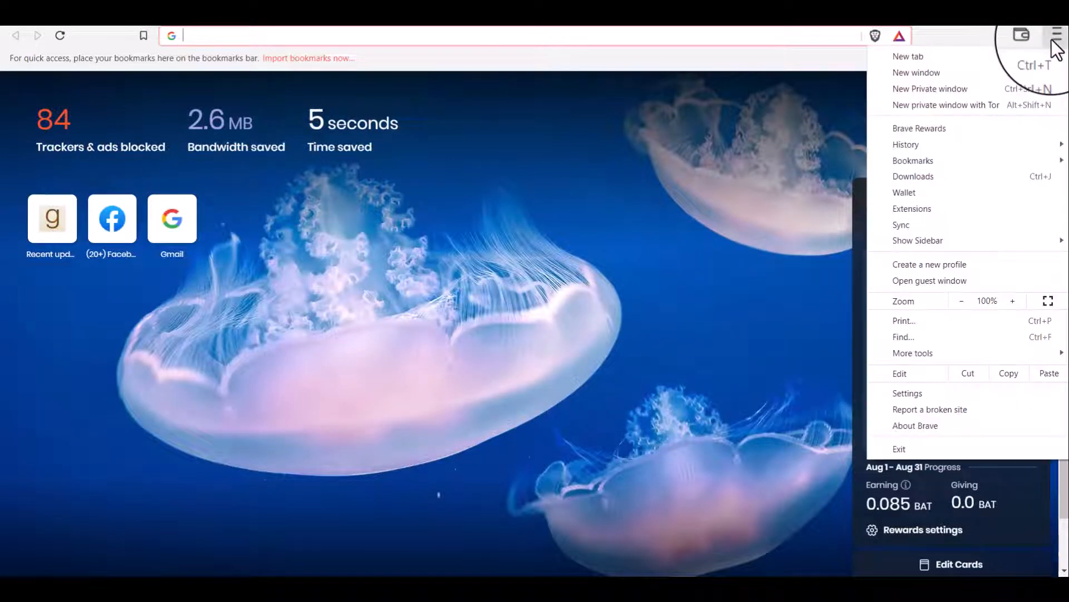
mouse_move(905, 204)
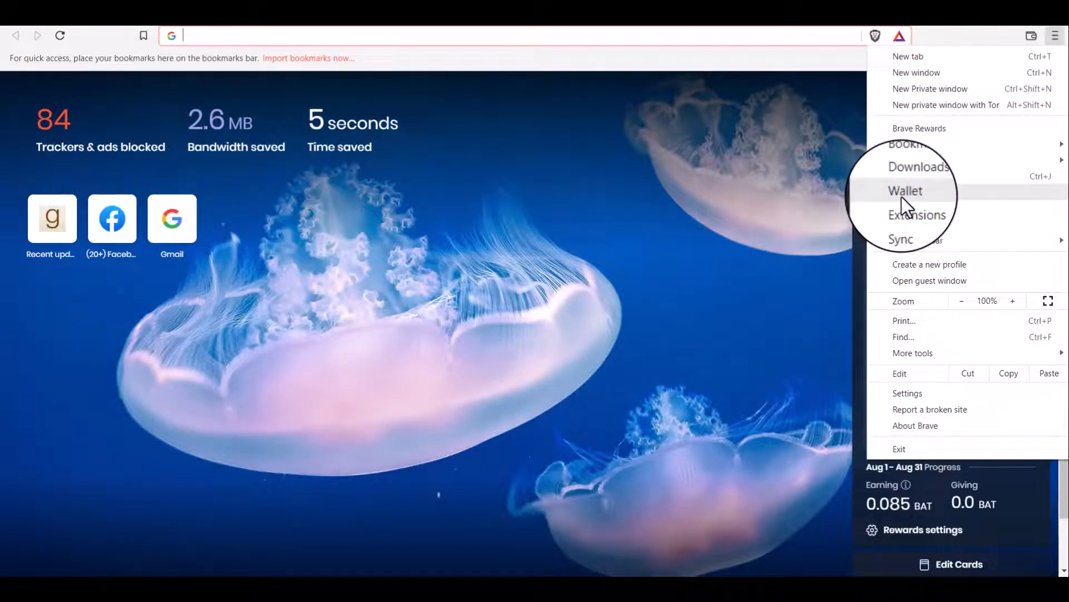
click(905, 191)
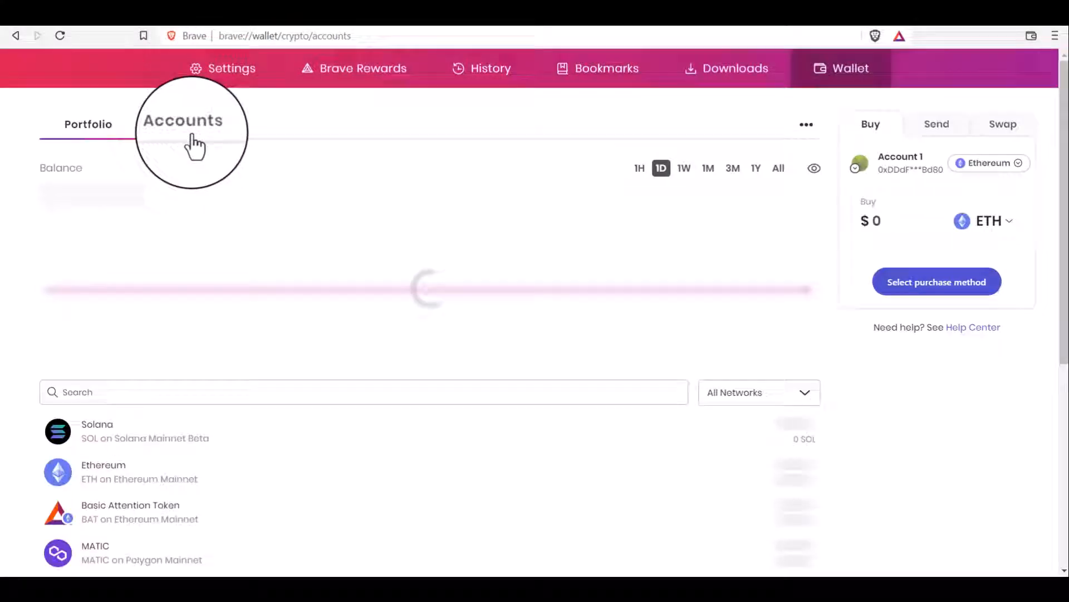
From the Accounts list, show Account 1's details dialog via its three-dot menu.
click(184, 124)
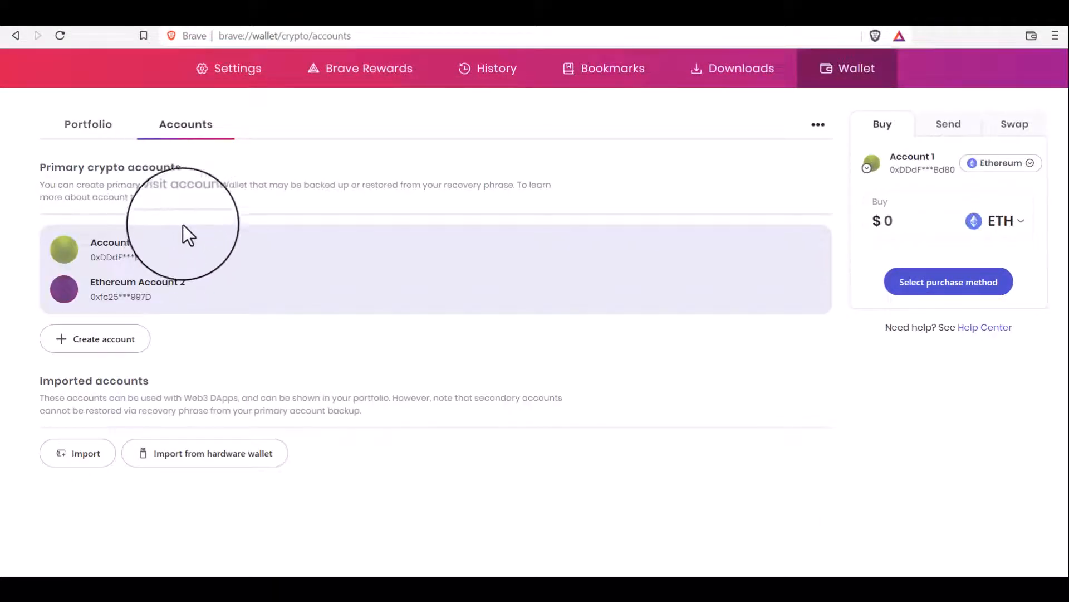
mouse_move(103, 255)
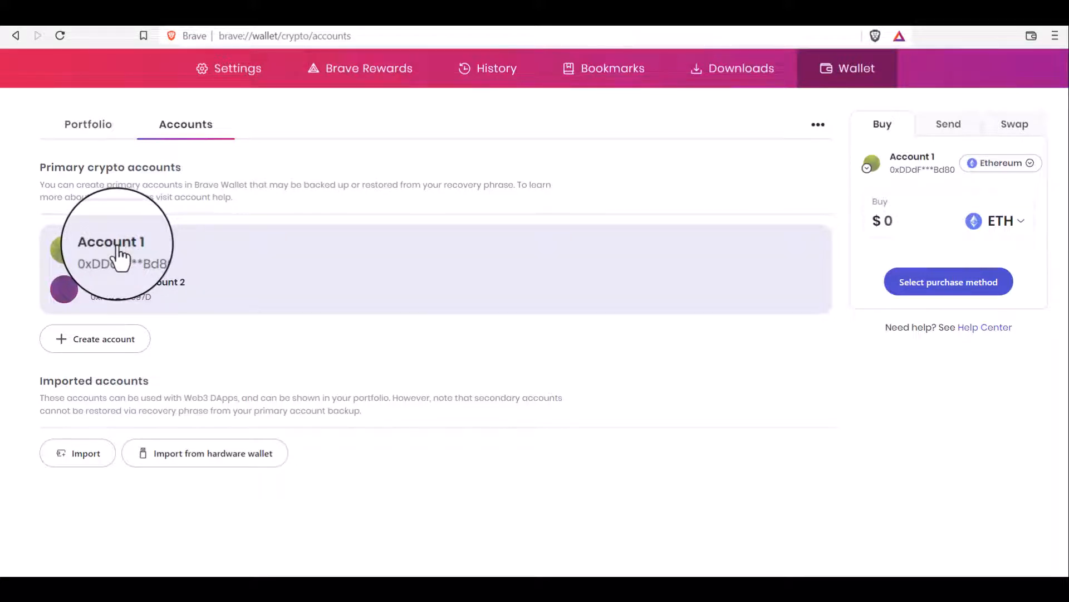
click(111, 242)
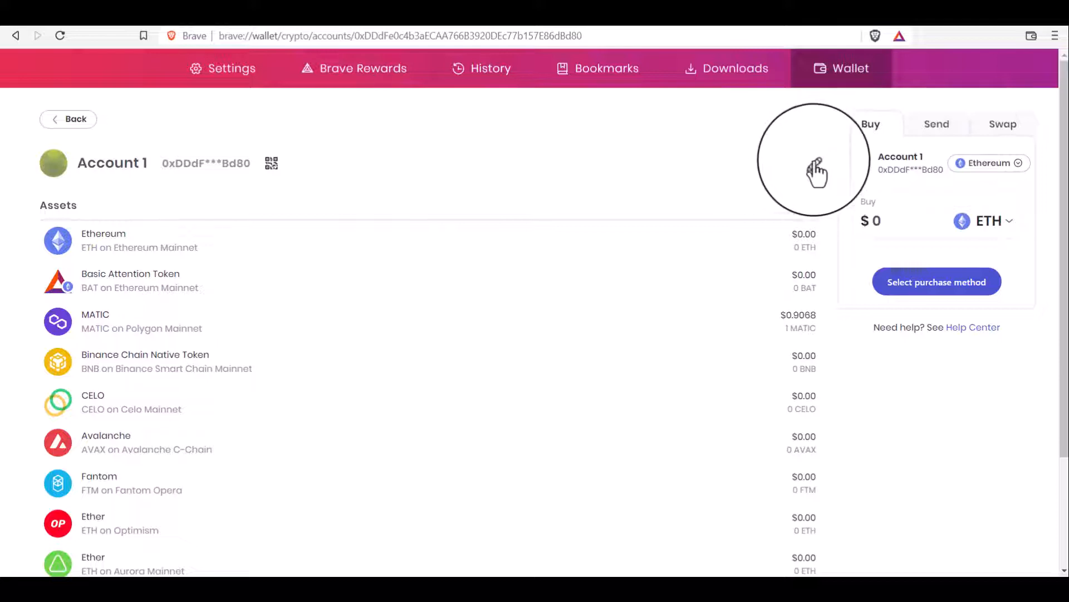
click(270, 162)
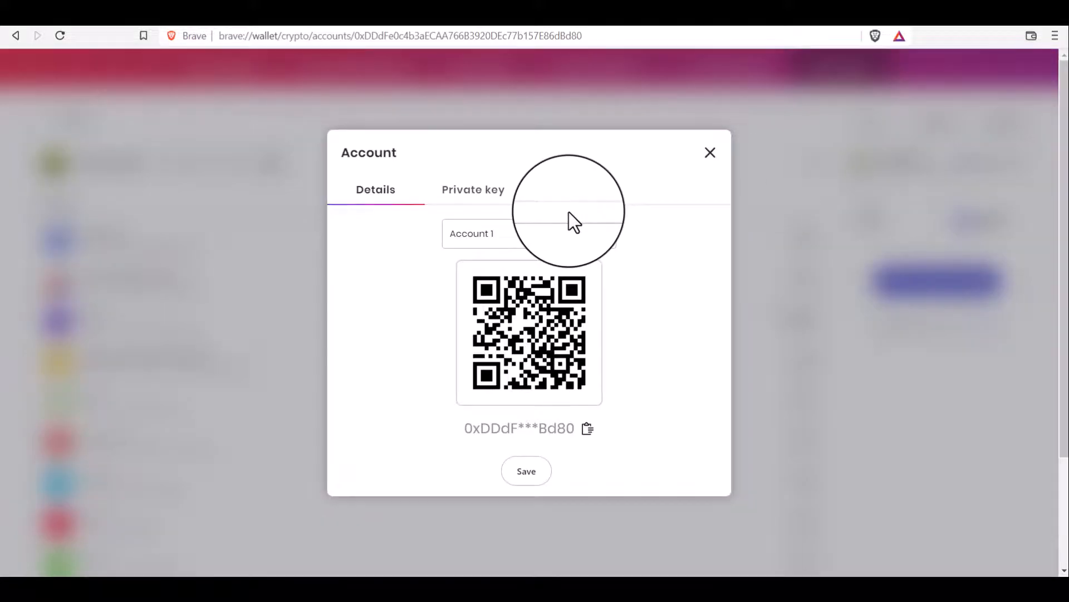
Reveal Account 1's private key from the Private key section.
click(473, 188)
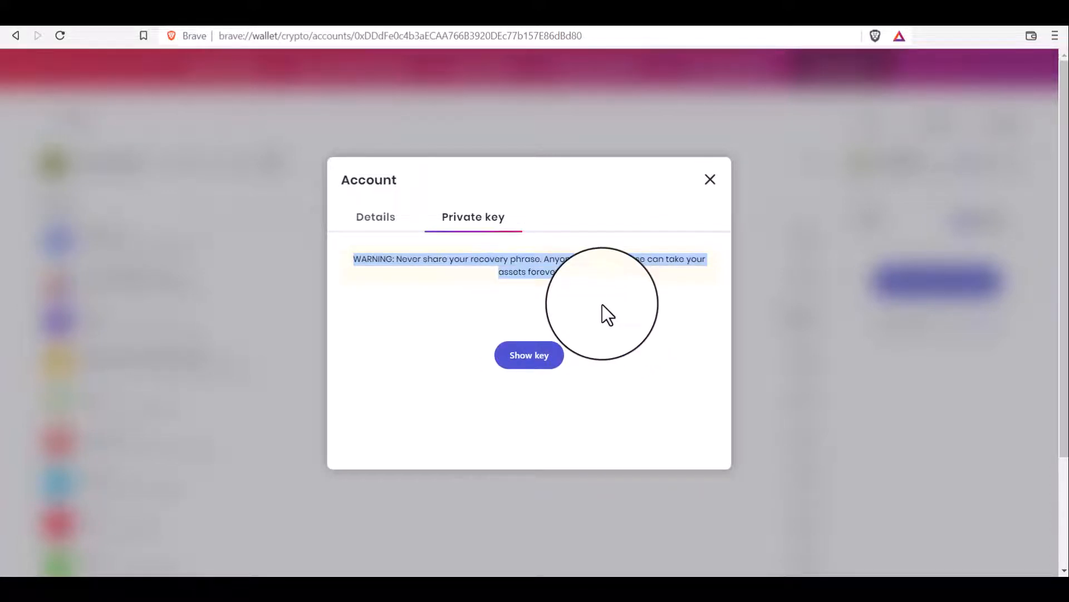
click(709, 179)
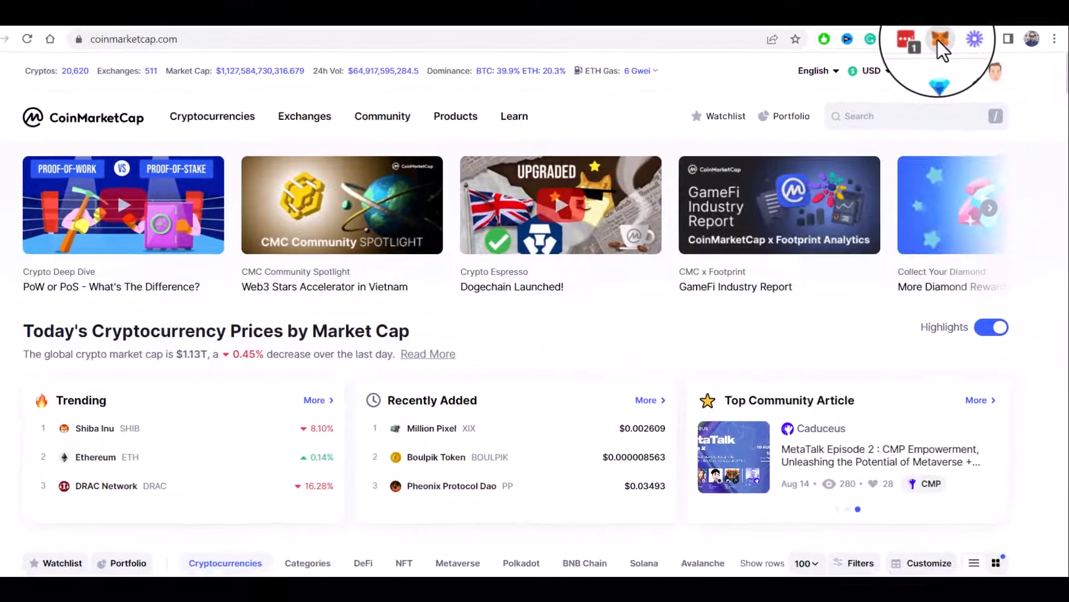
Import the Brave account into MetaMask using the copied private key.
click(941, 39)
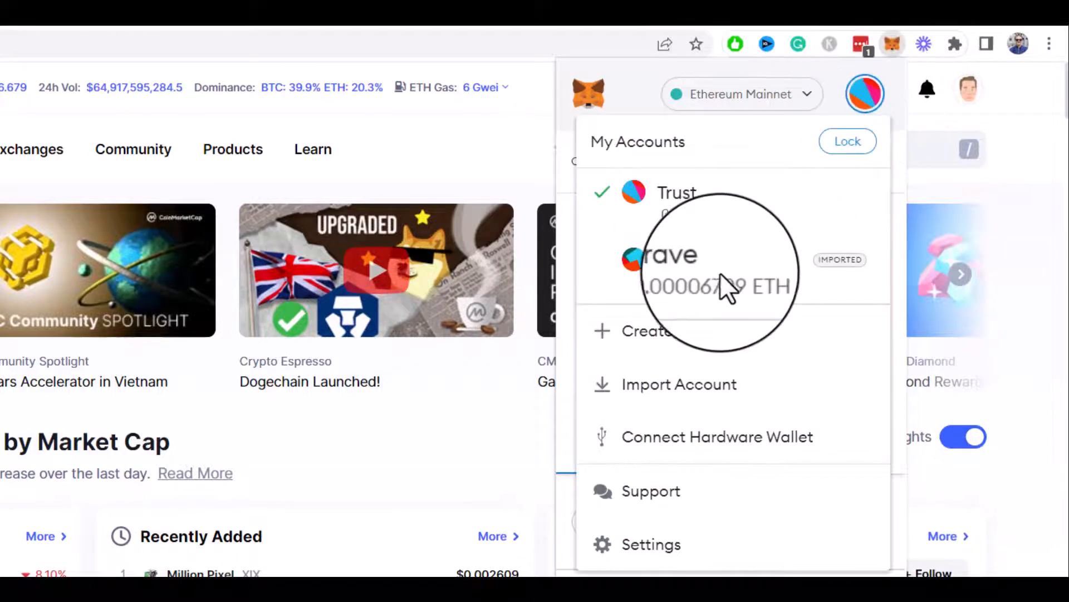
click(679, 383)
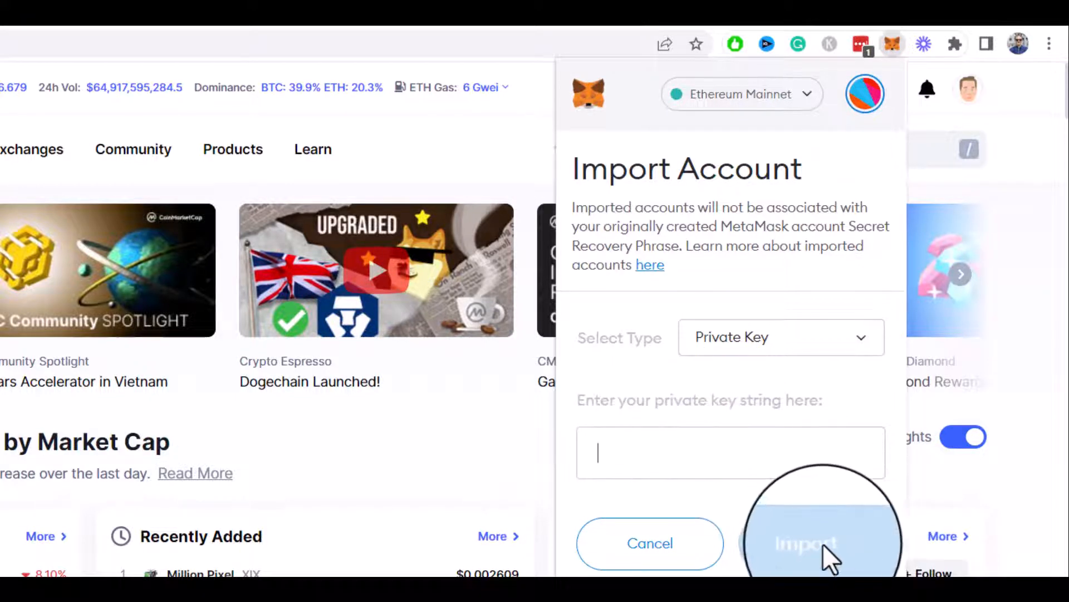
click(805, 544)
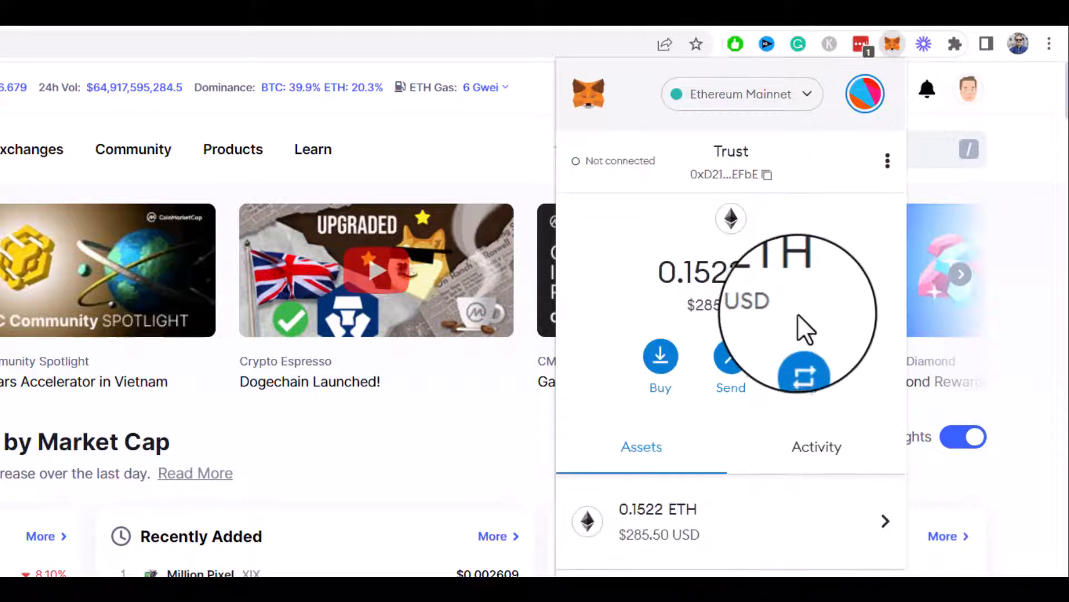
Show MetaMask's network list with Ethereum Mainnet currently selected.
click(865, 93)
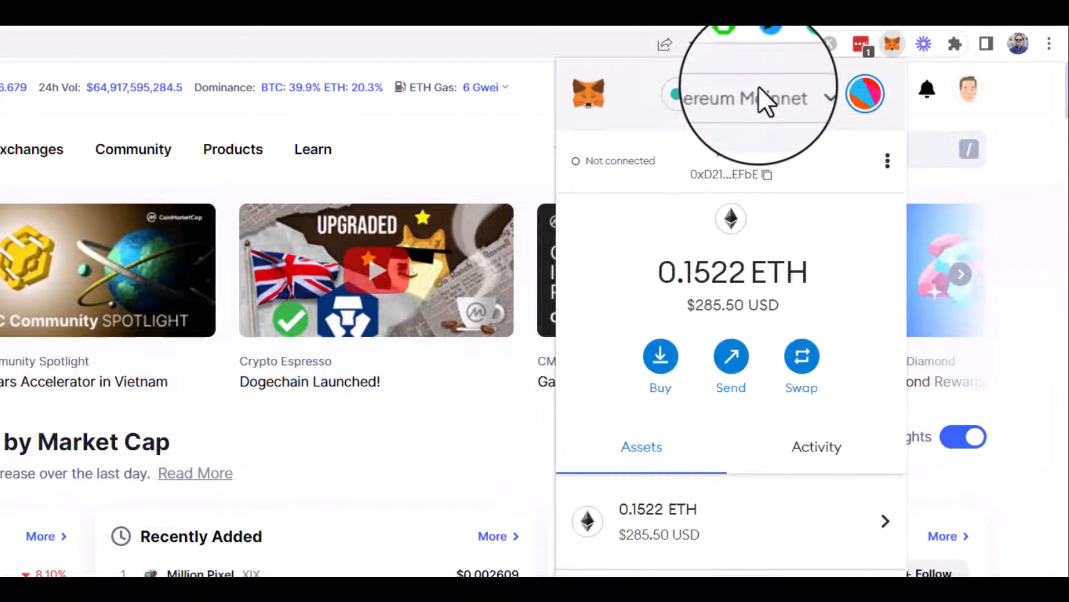
click(741, 93)
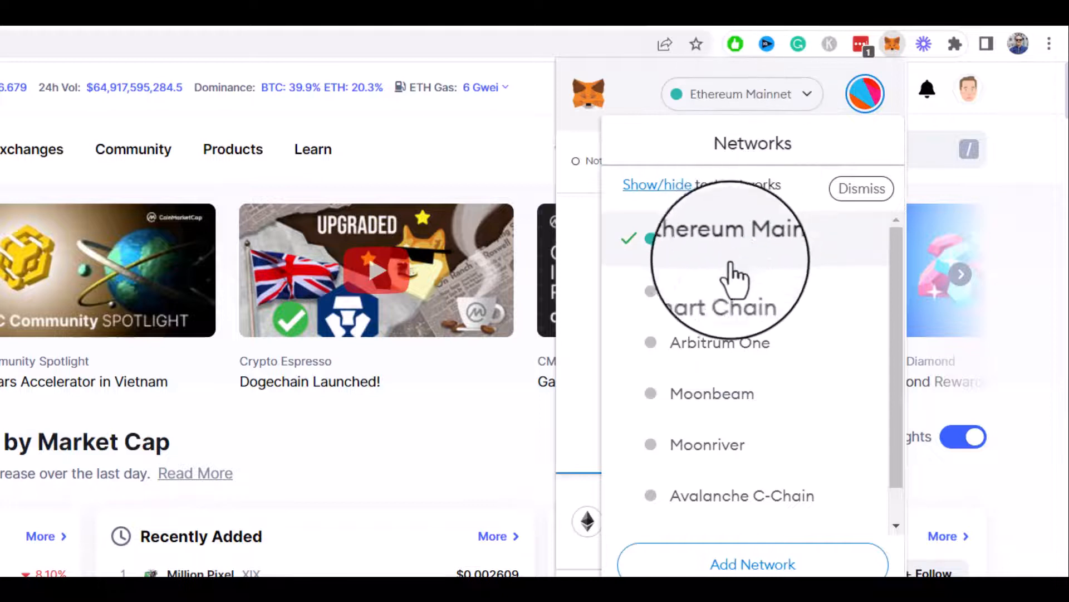